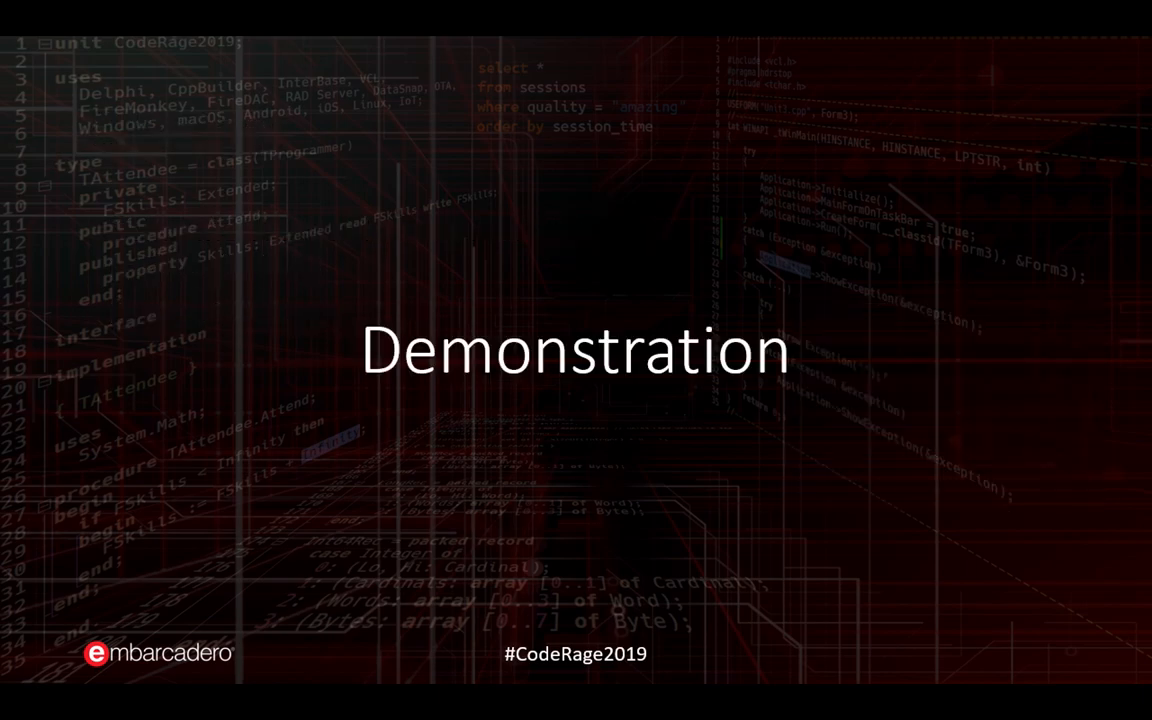
Step: Switch to RAD Studio and show the uDlg unit's frmDlg form in the designer
key("alt+tab")
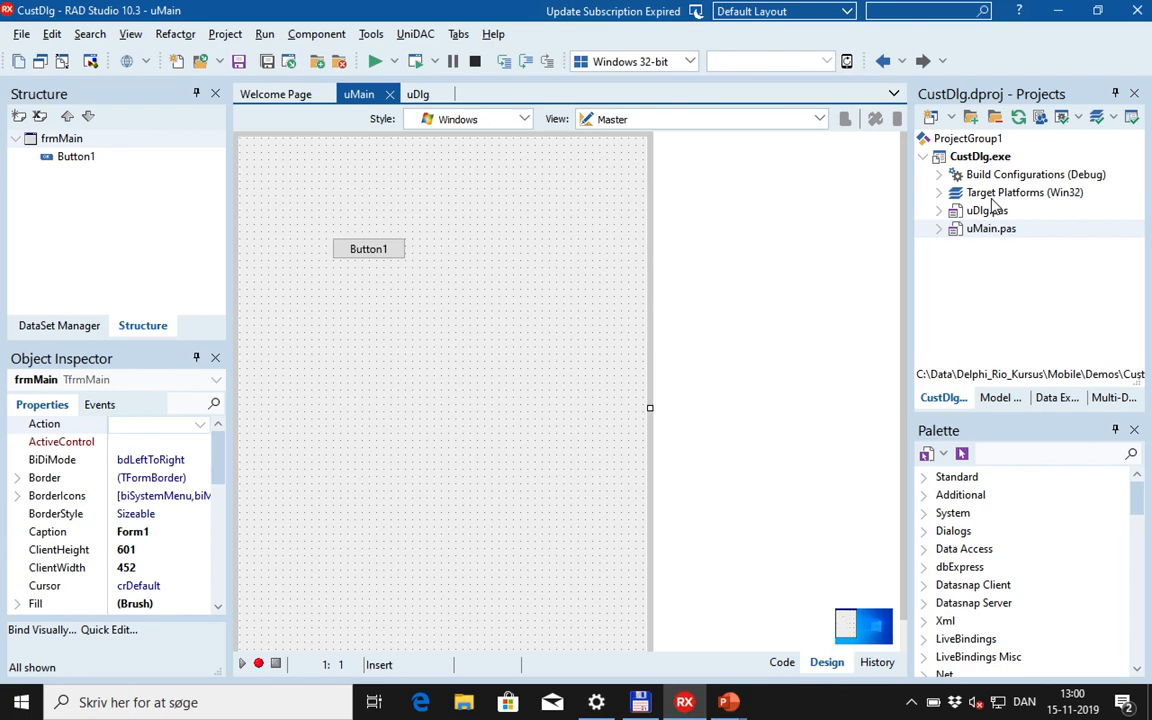
mouse_move(994, 206)
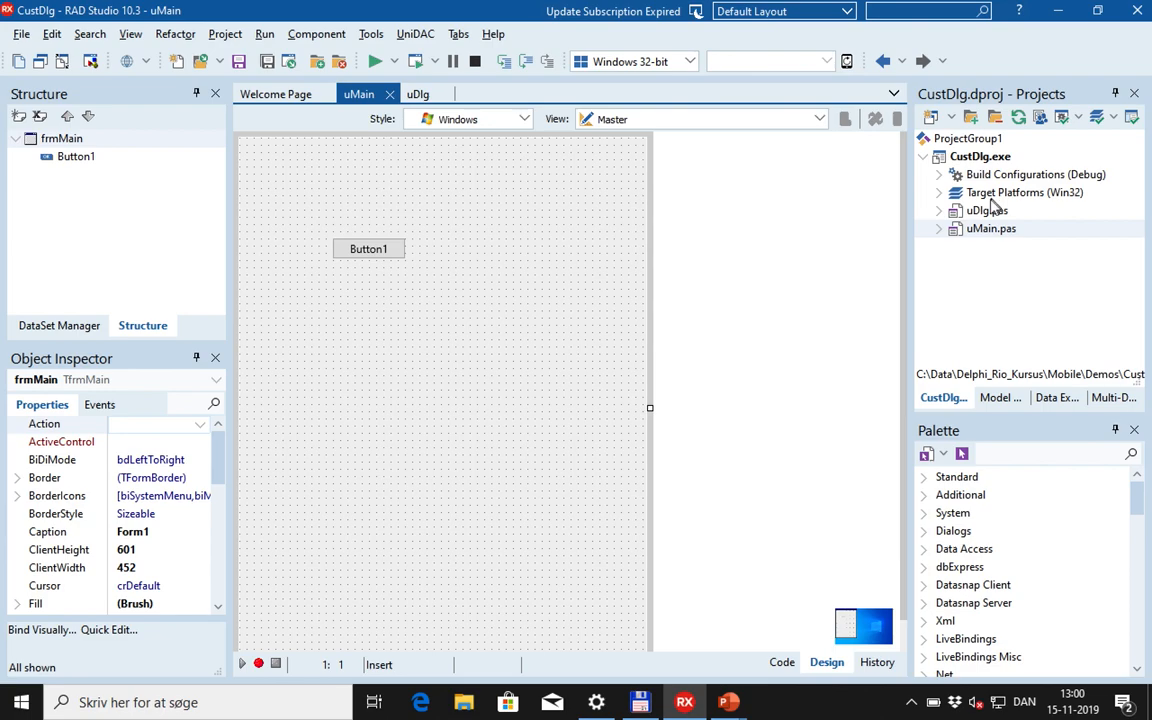
left_click(988, 210)
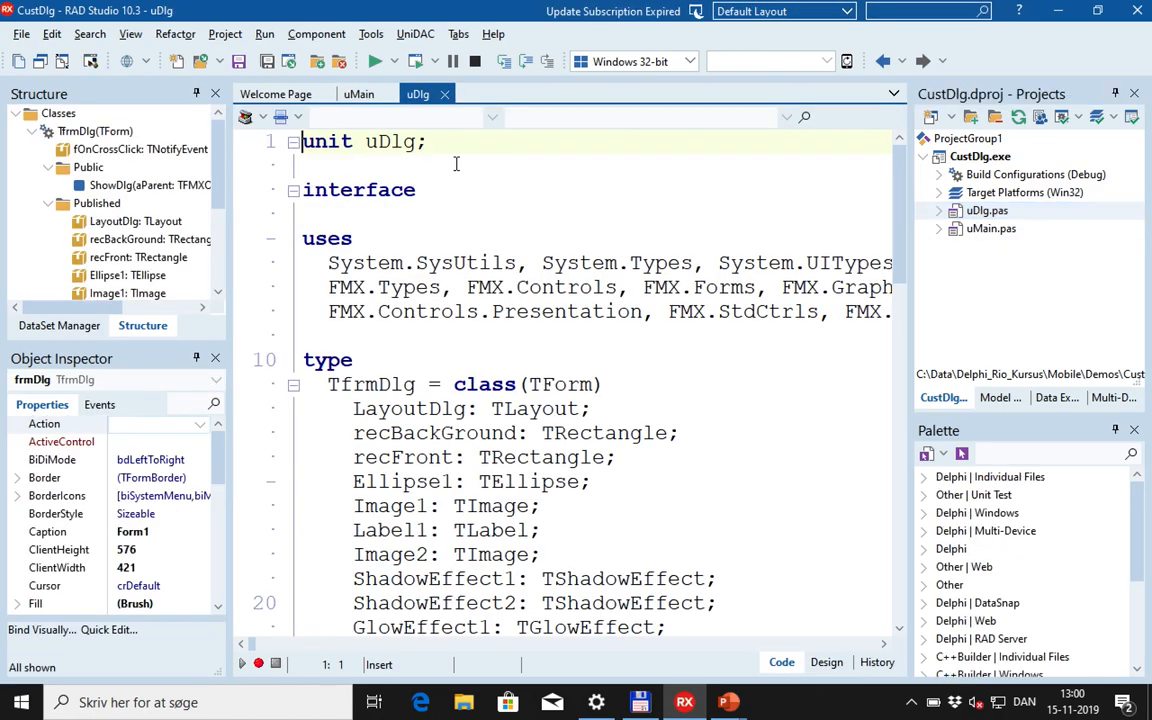
left_click(826, 662)
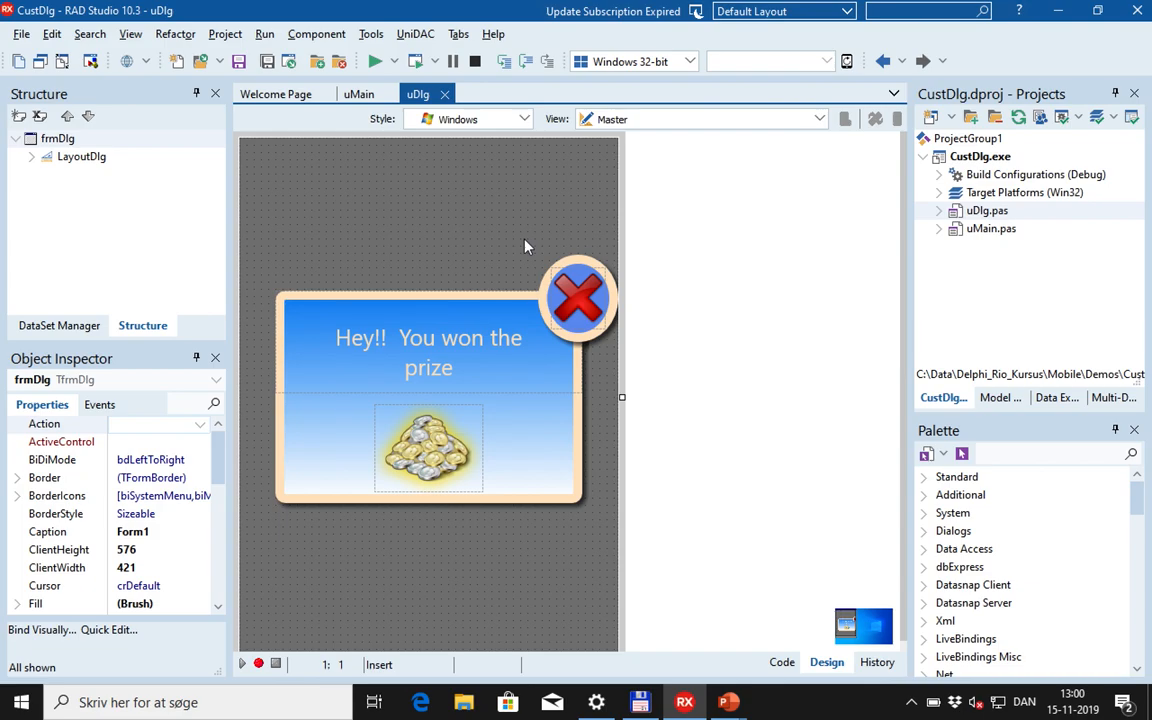
mouse_move(32, 164)
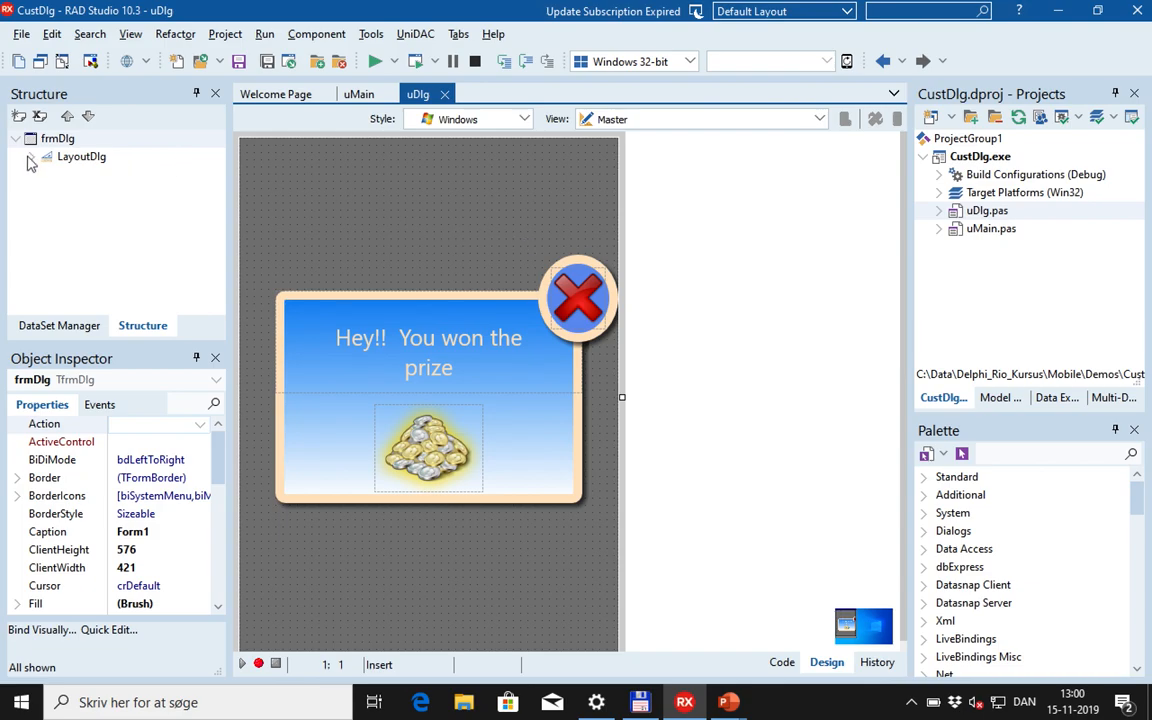
left_click(18, 138)
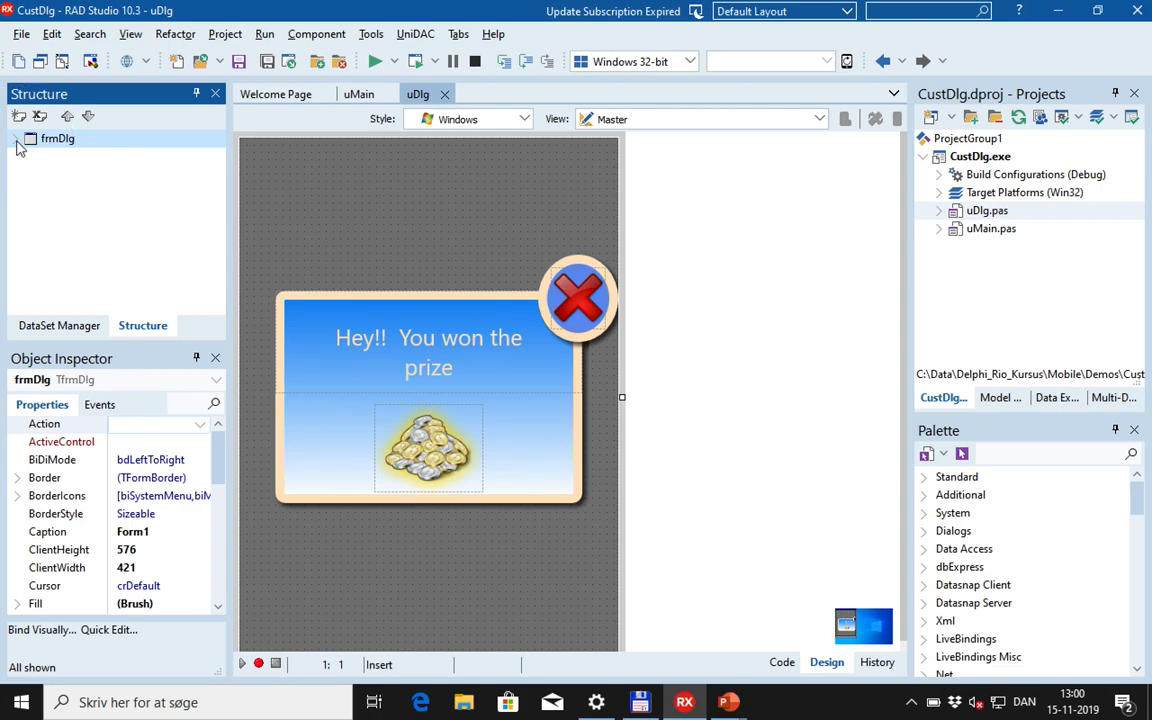
left_click(16, 138)
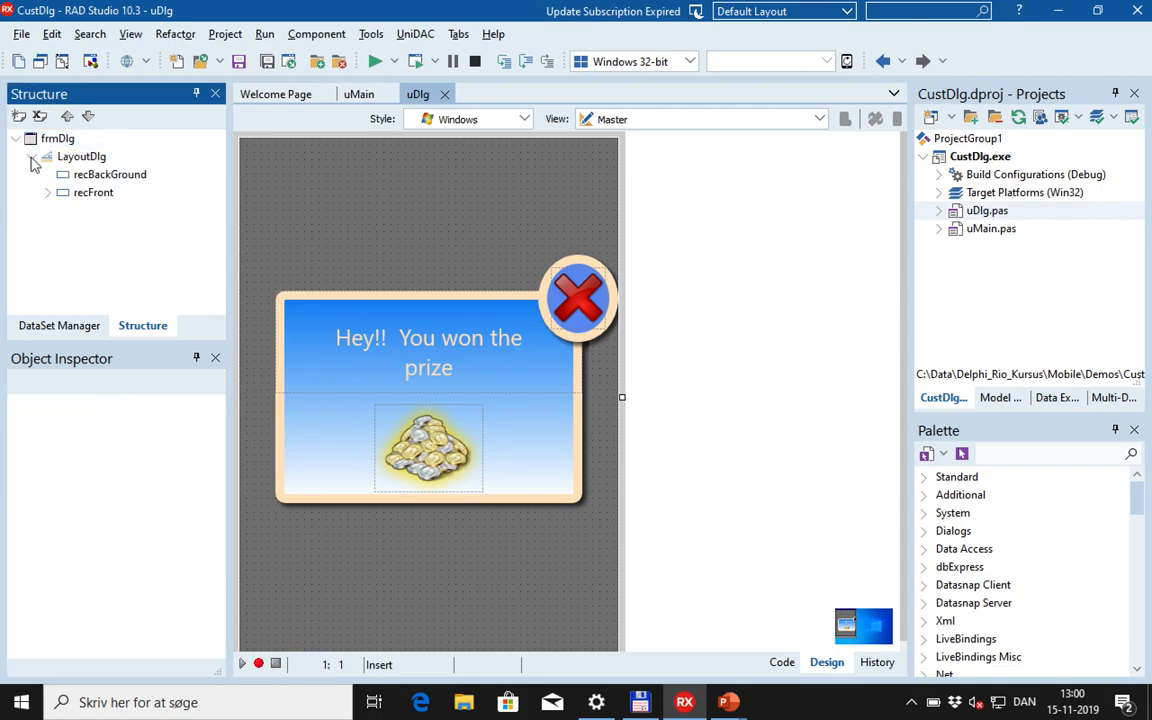
left_click(80, 156)
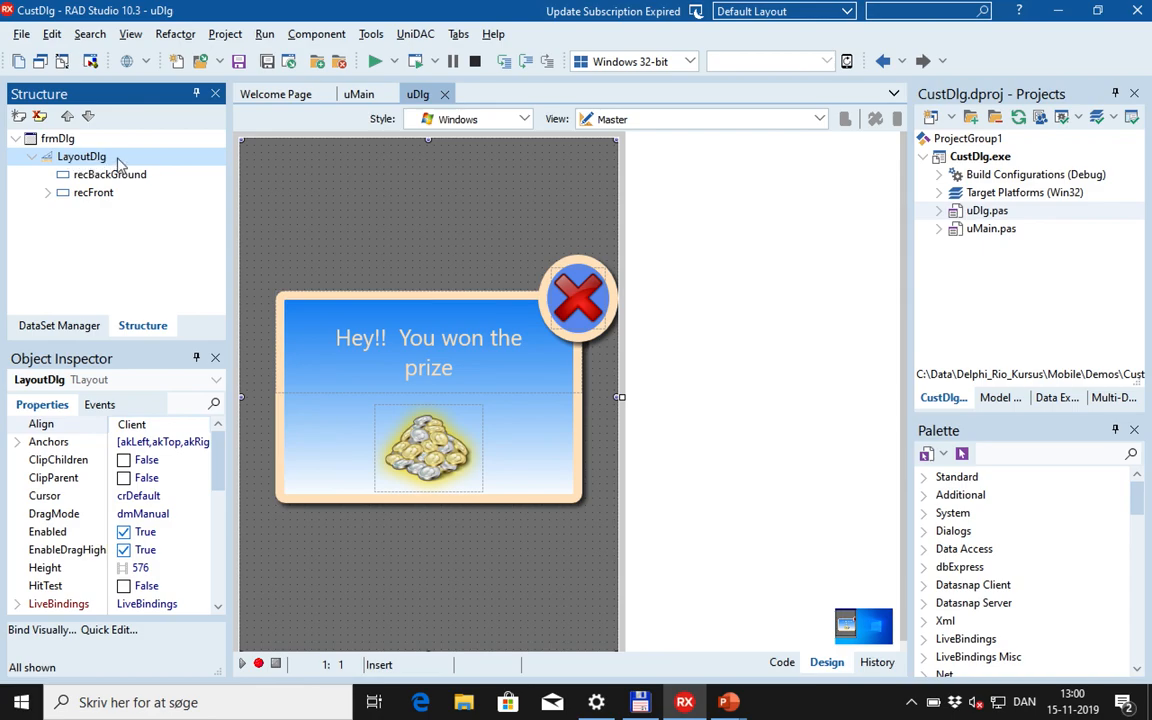
left_click(110, 174)
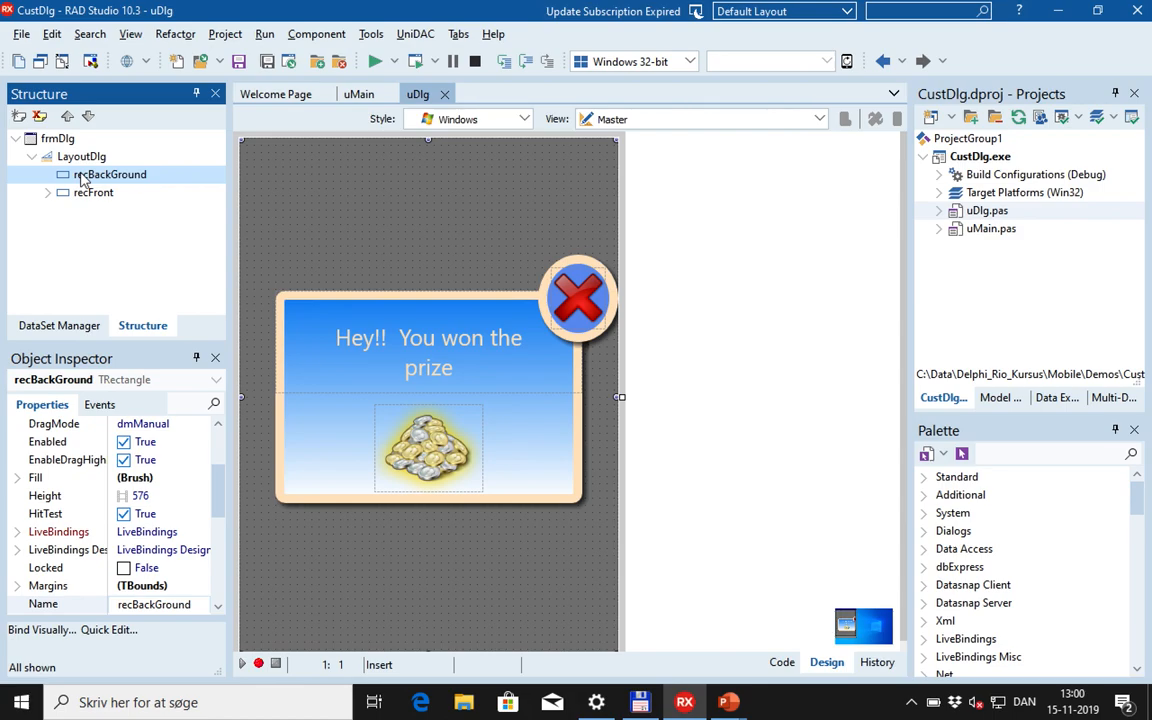
mouse_move(240, 206)
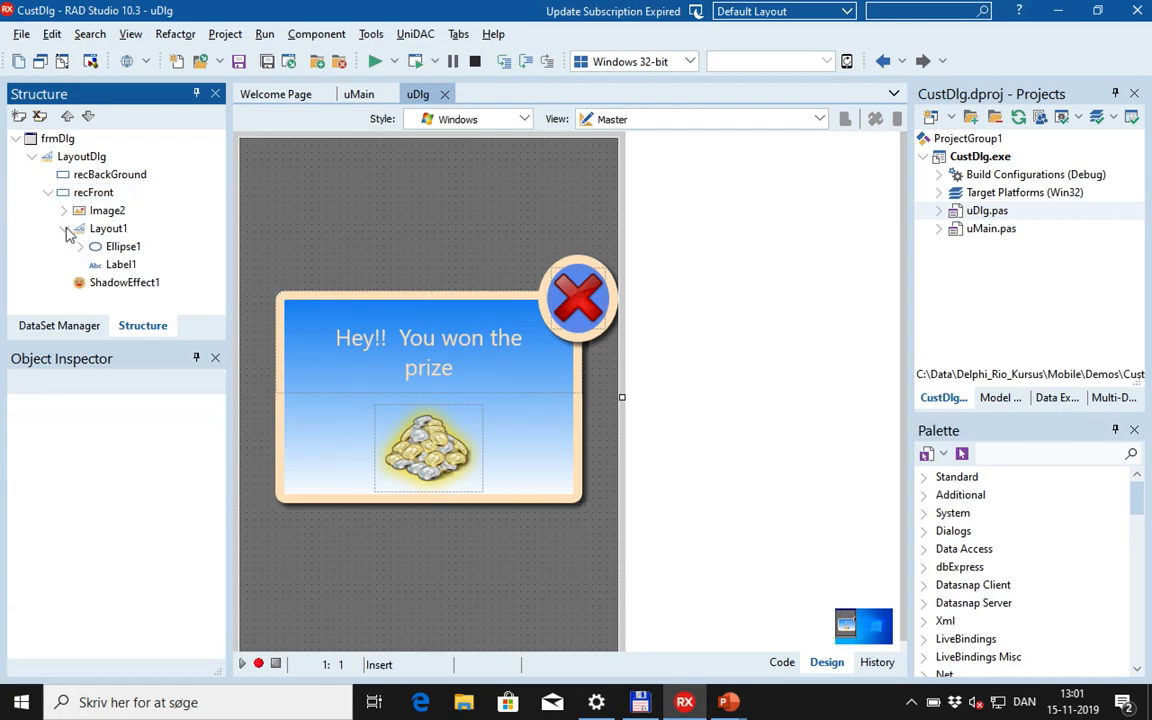
left_click(124, 246)
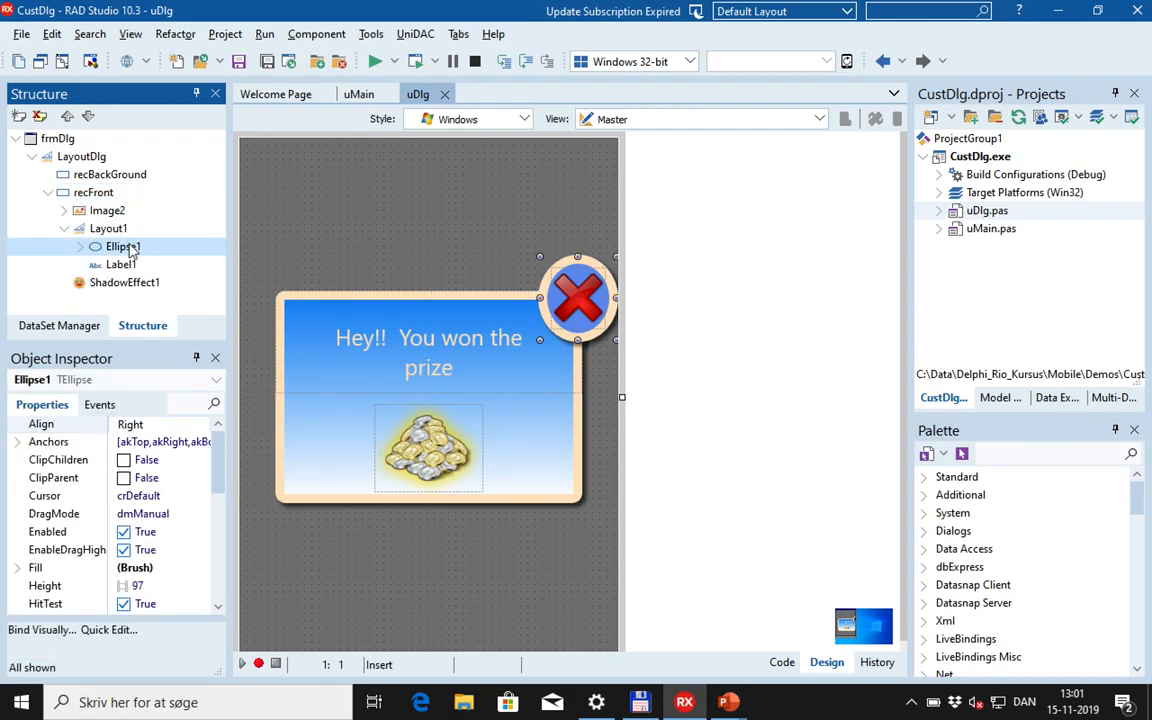
left_click(120, 264)
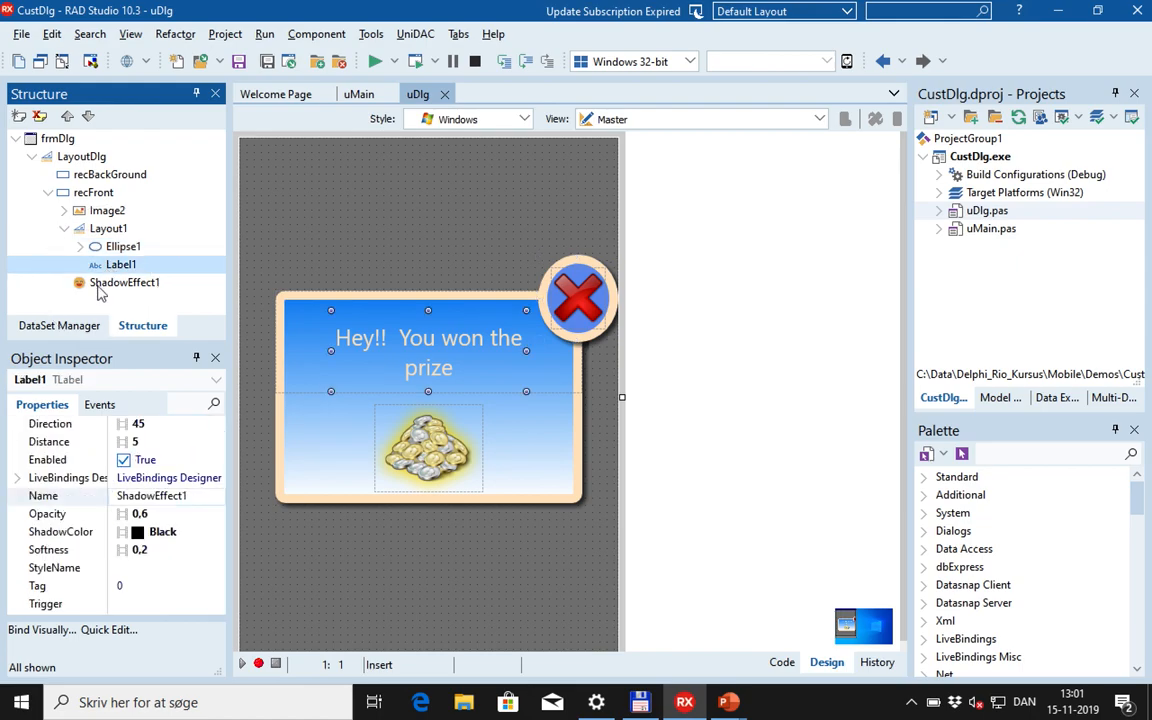
left_click(64, 210)
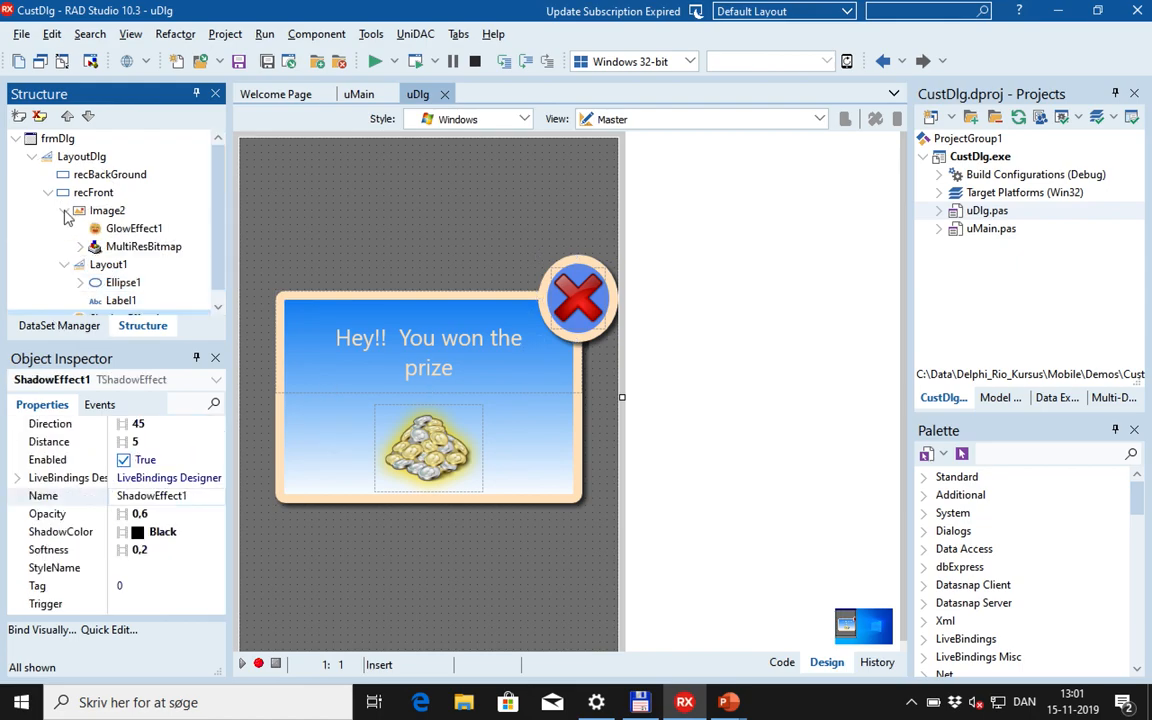
left_click(108, 210)
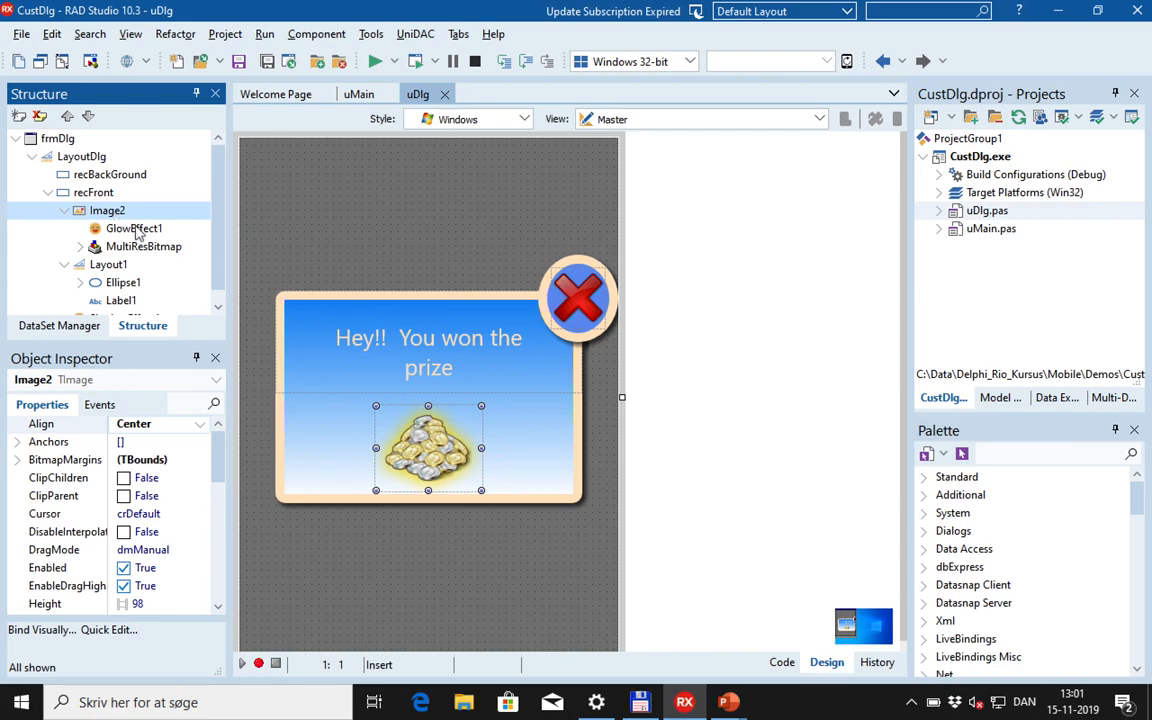
left_click(134, 228)
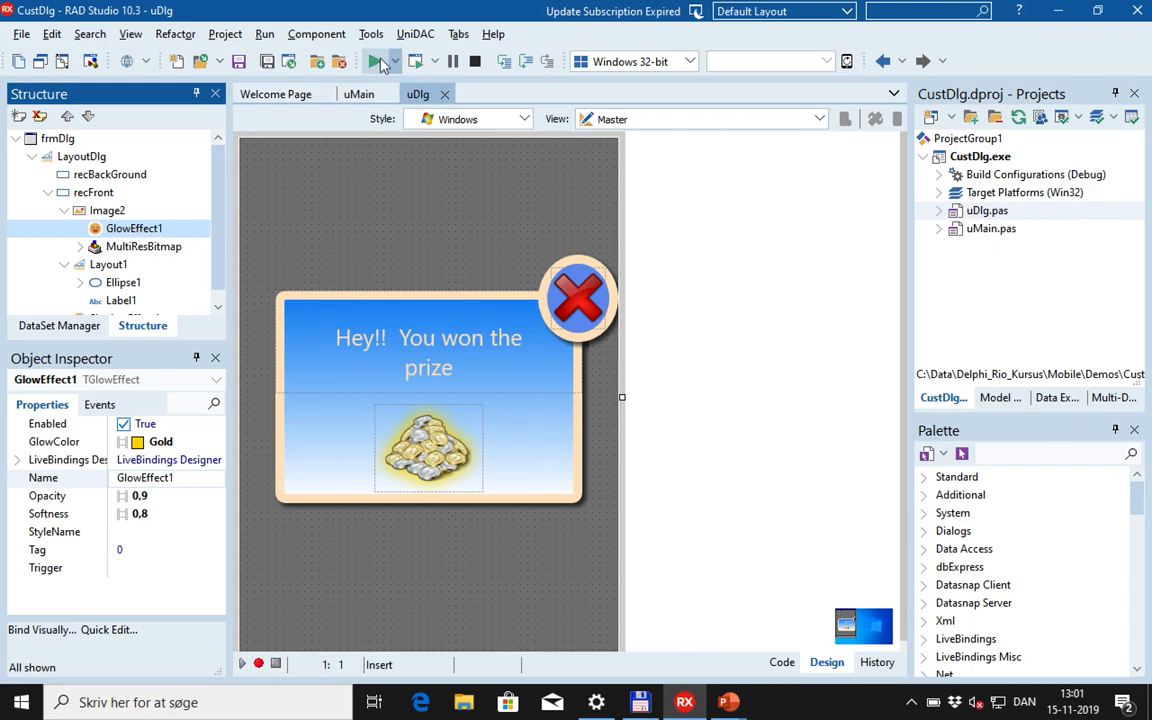
left_click(378, 60)
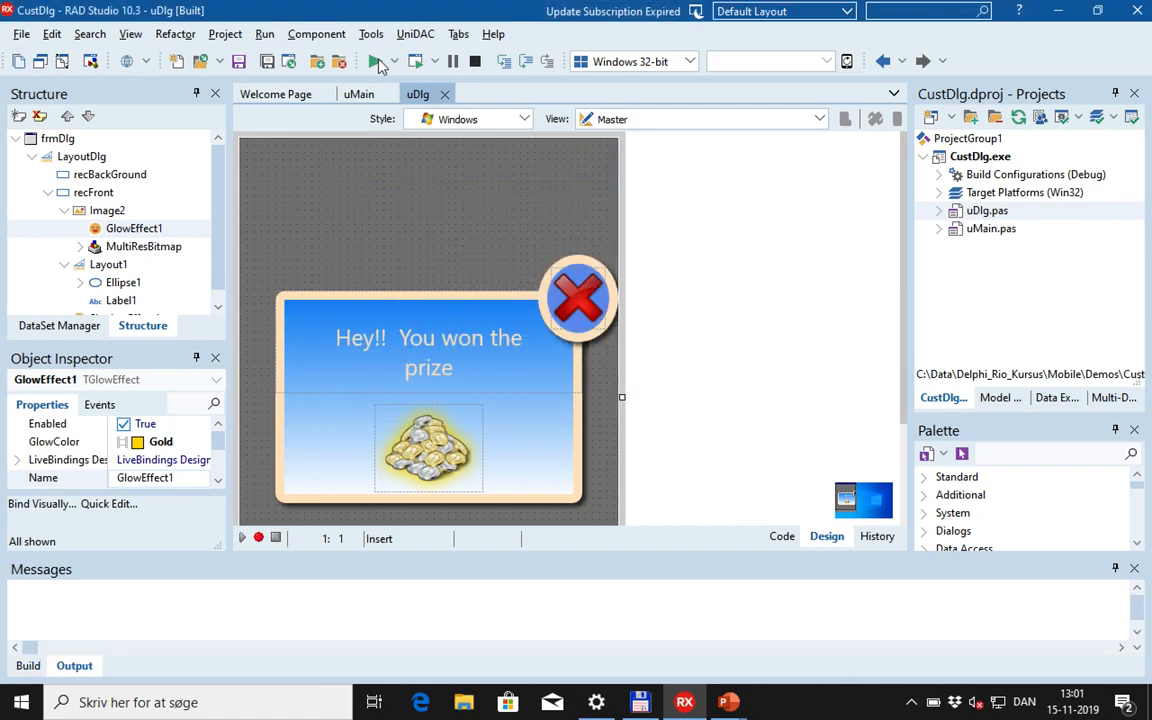
left_click(372, 60)
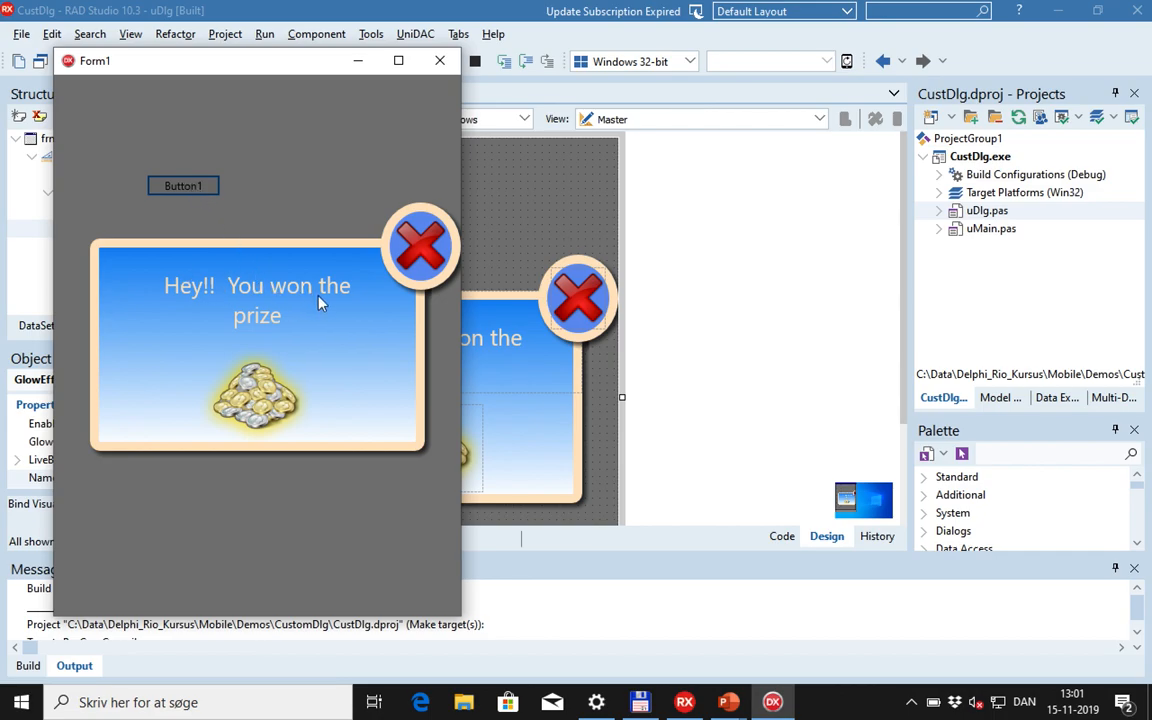
mouse_move(420, 250)
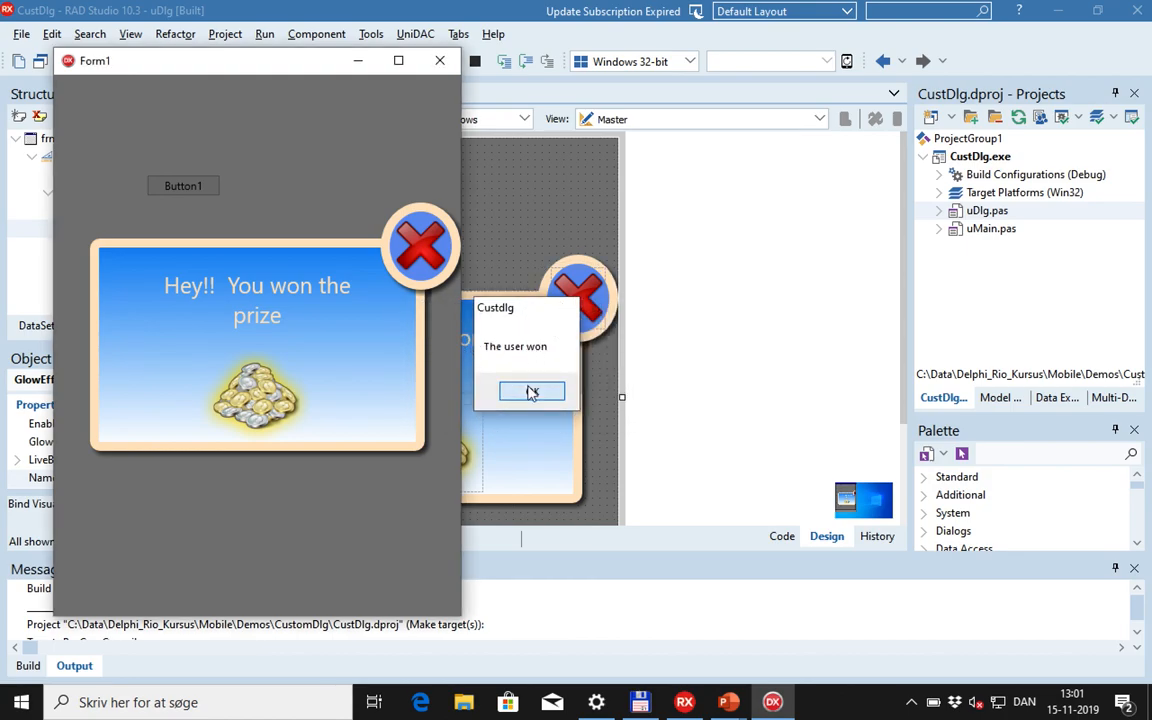
left_click(532, 390)
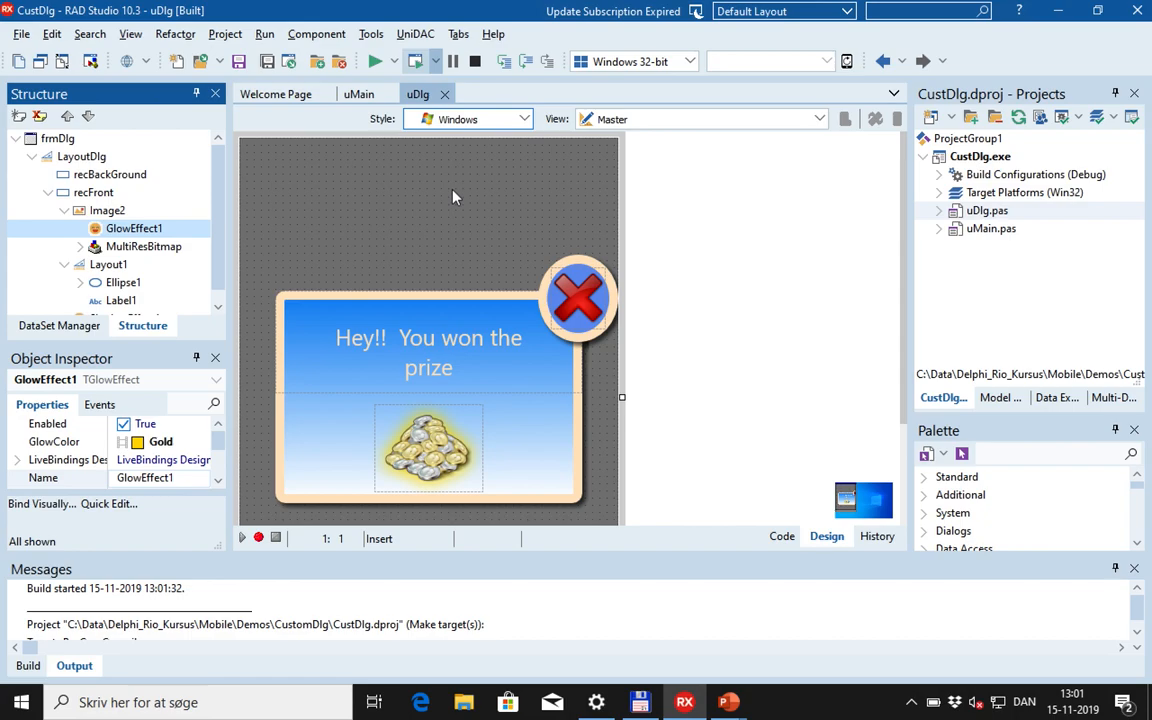
mouse_move(400, 216)
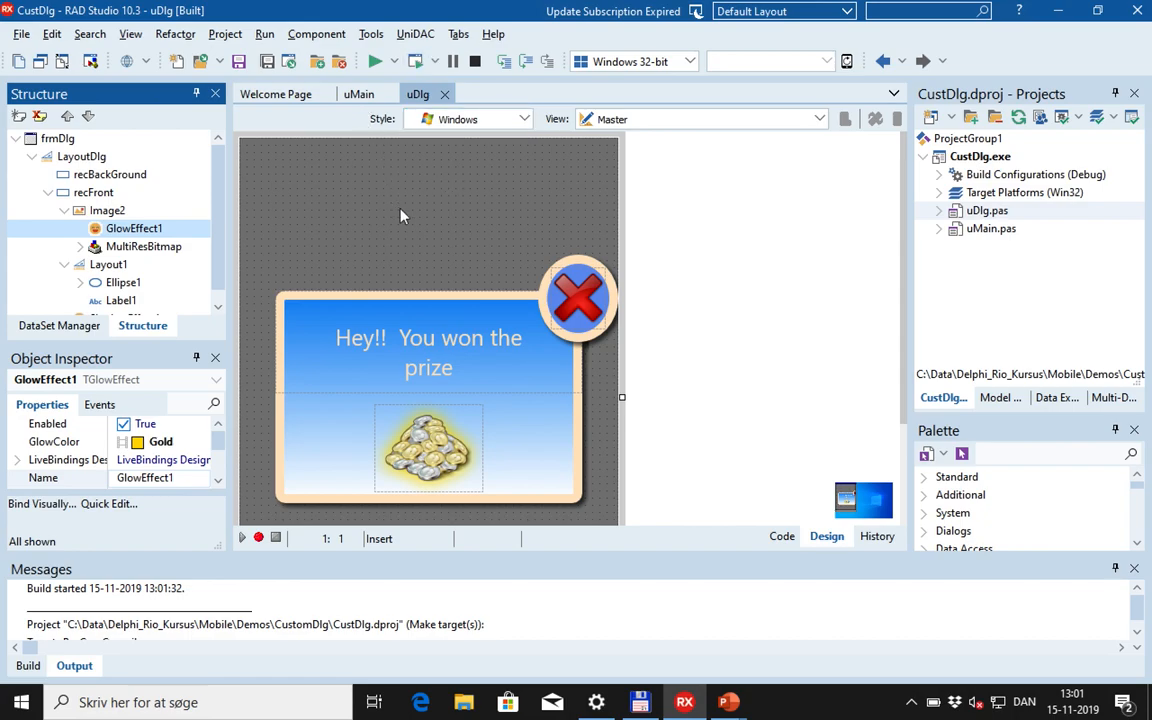
mouse_move(426, 212)
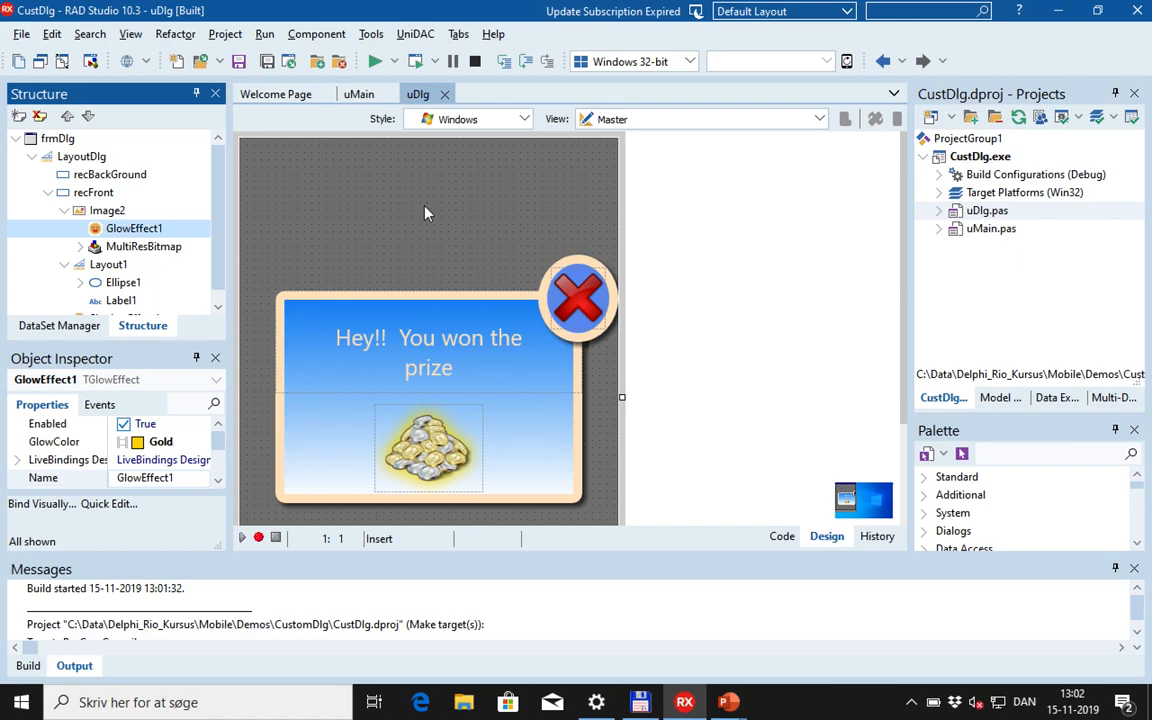
Step: Show uMain's Button1Click code and jump from its frmDlg.ShowDlg call to the implementation in uDlg
left_click(358, 94)
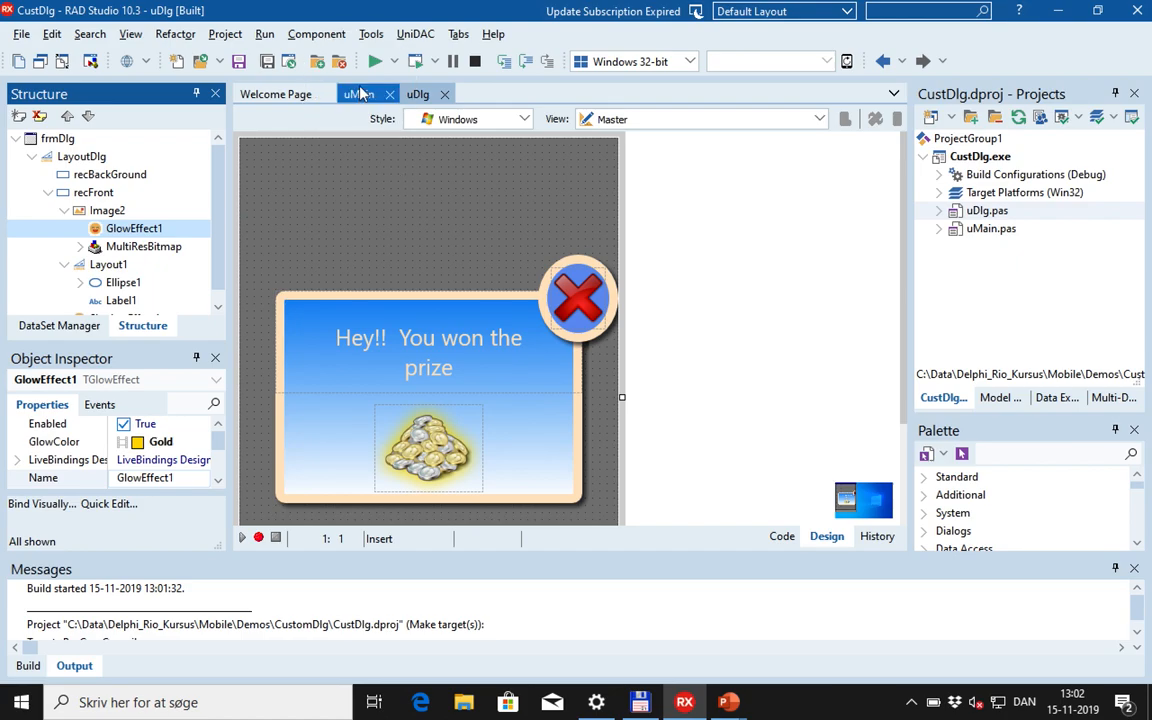
left_click(358, 94)
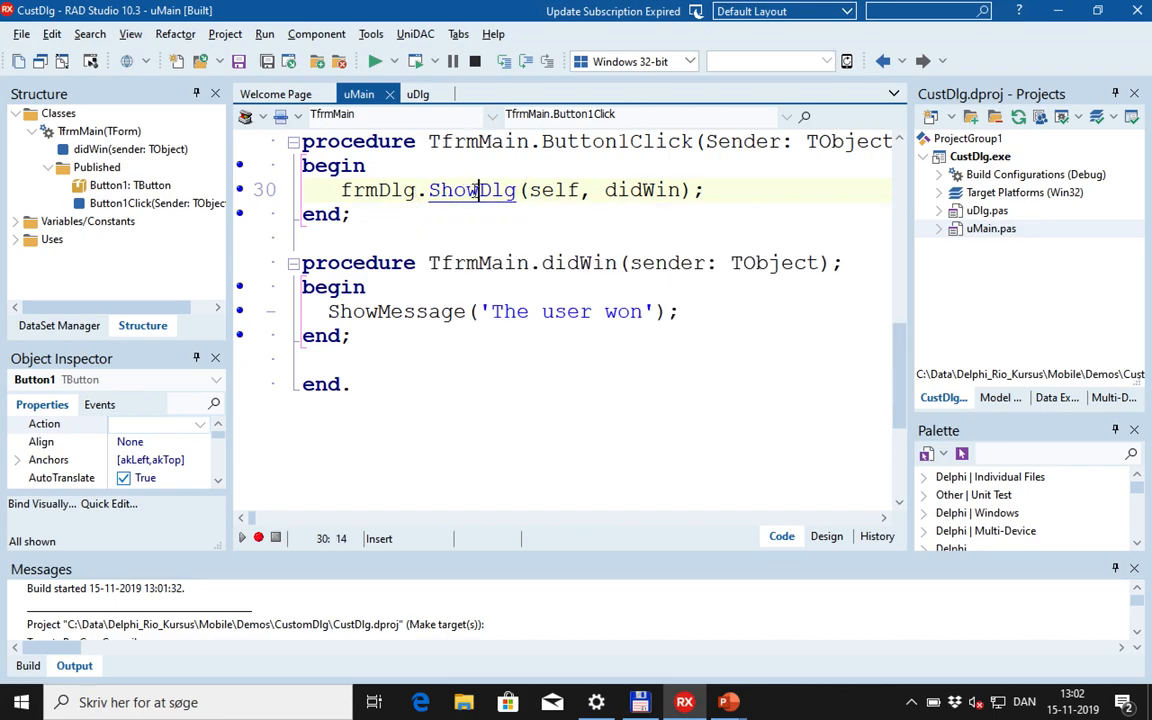
left_click(416, 94)
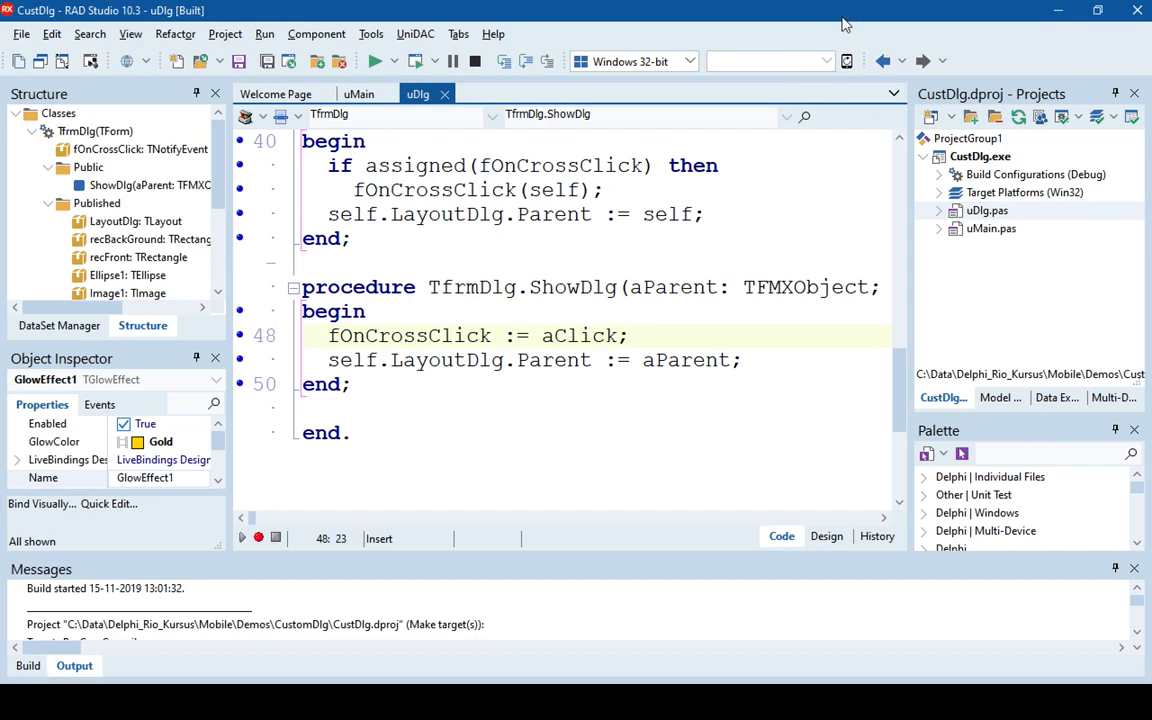
Step: Switch the IDE desktop layout via Startup Layout to Only code so the full ShowDlg signature shows
left_click(846, 12)
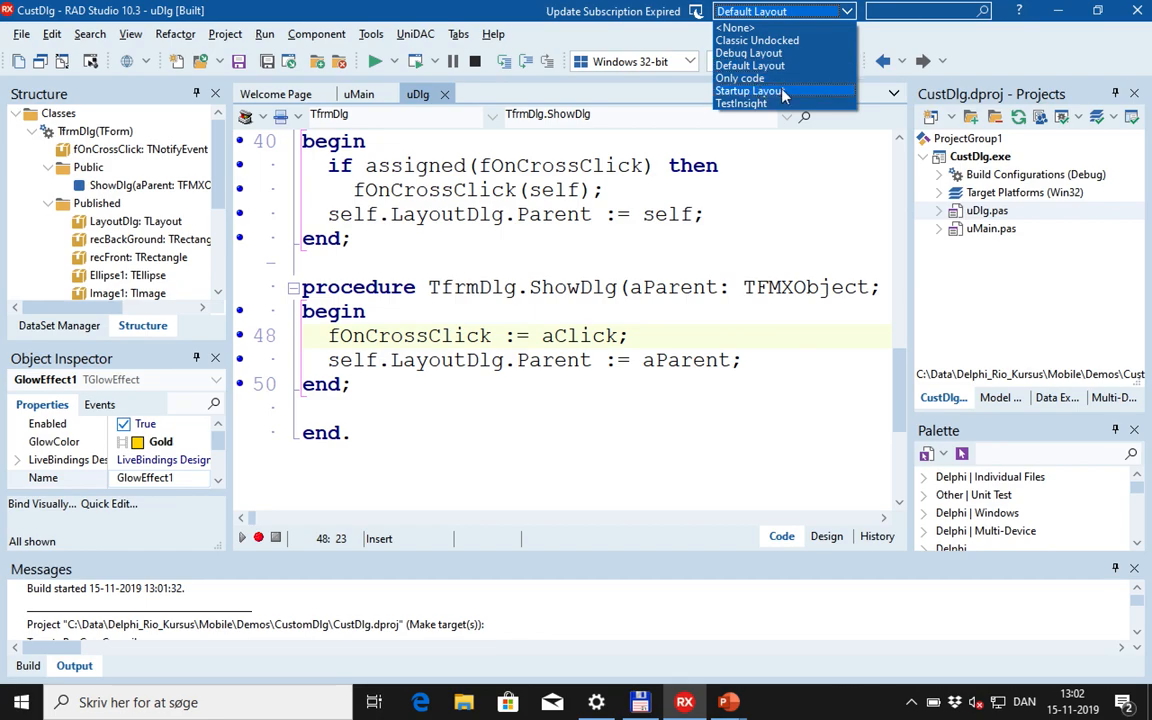
left_click(748, 92)
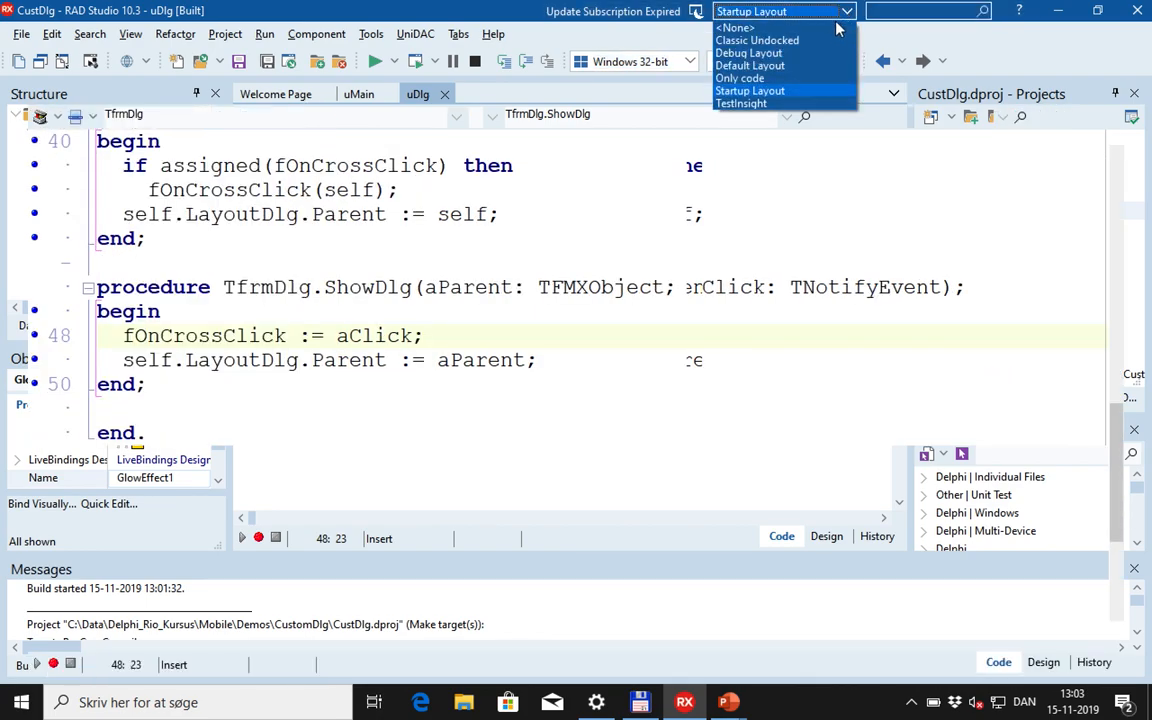
left_click(750, 90)
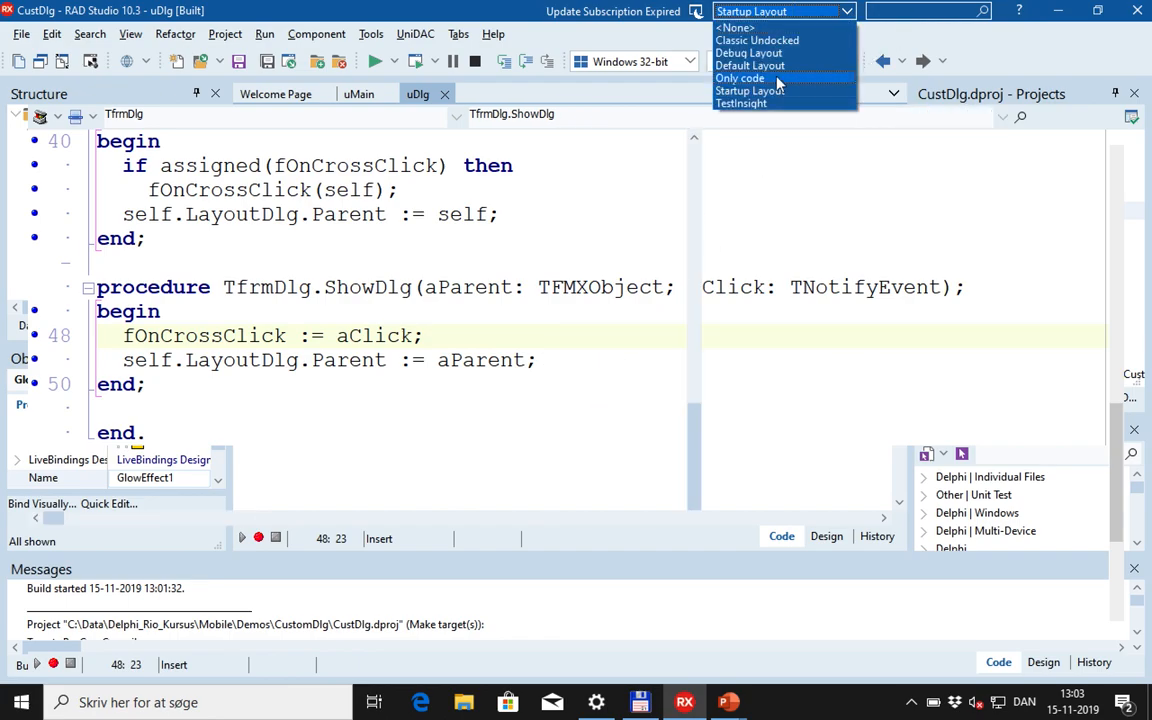
left_click(740, 78)
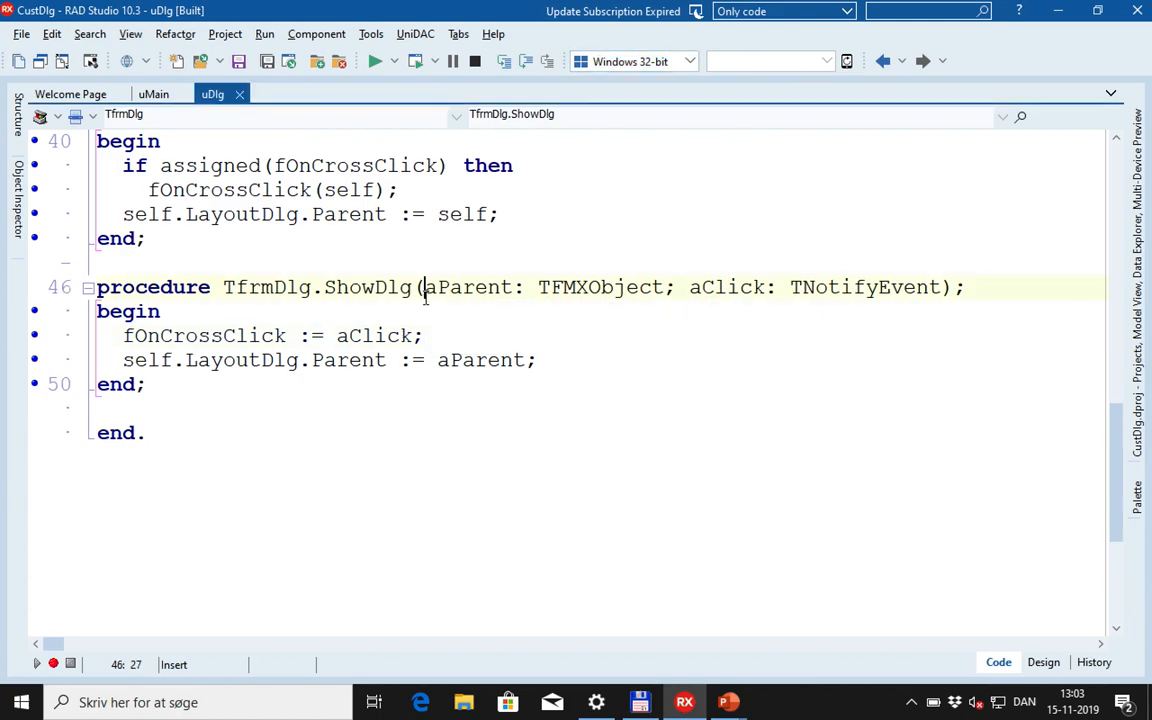
Step: Highlight ShowDlg's aClick parameter and Image1Click's reparenting line, then return to uMain
left_click(738, 288)
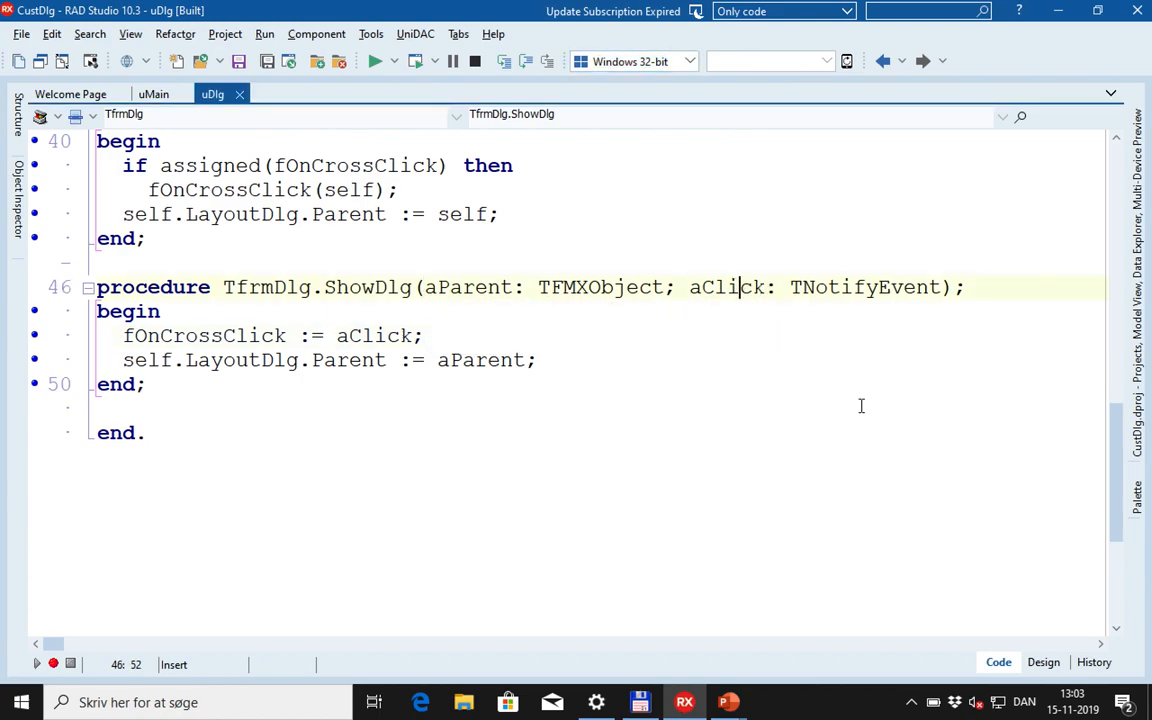
mouse_move(632, 348)
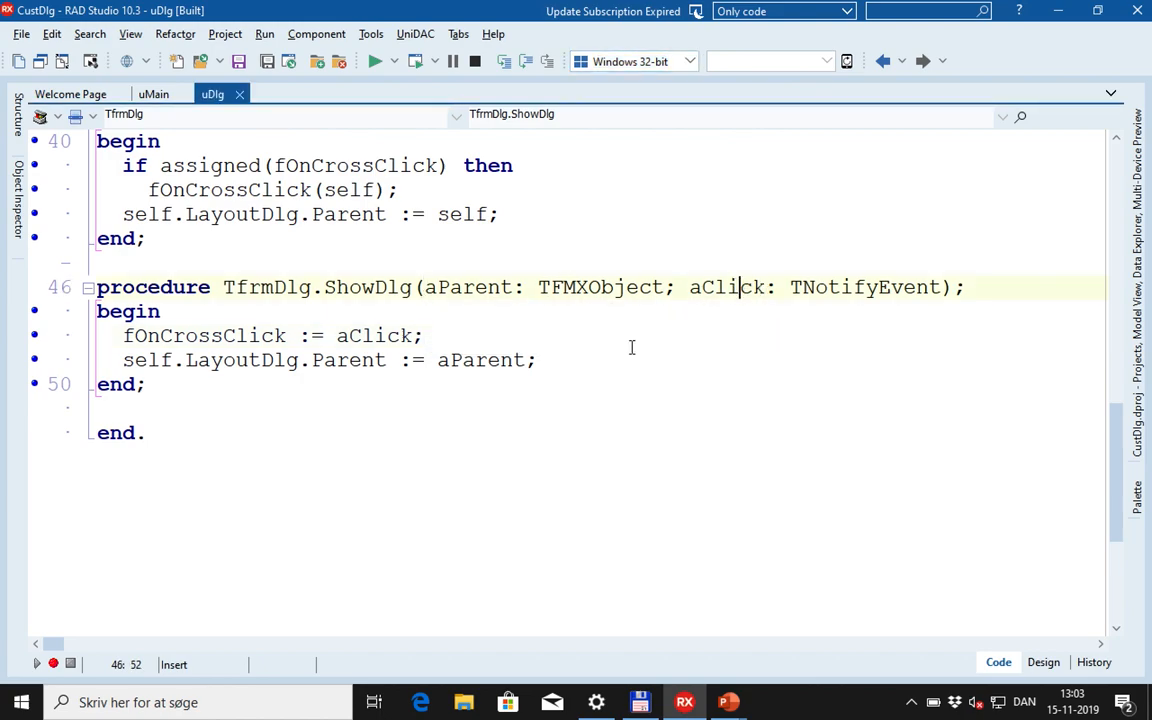
left_click(464, 288)
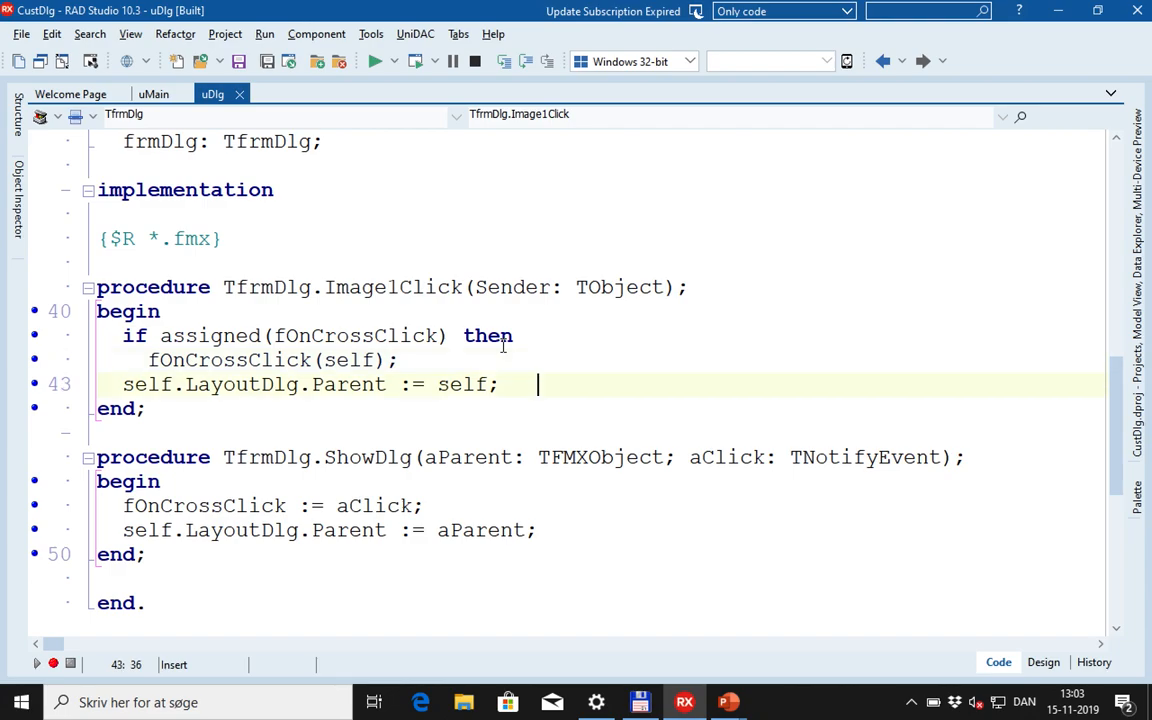
left_click(300, 384)
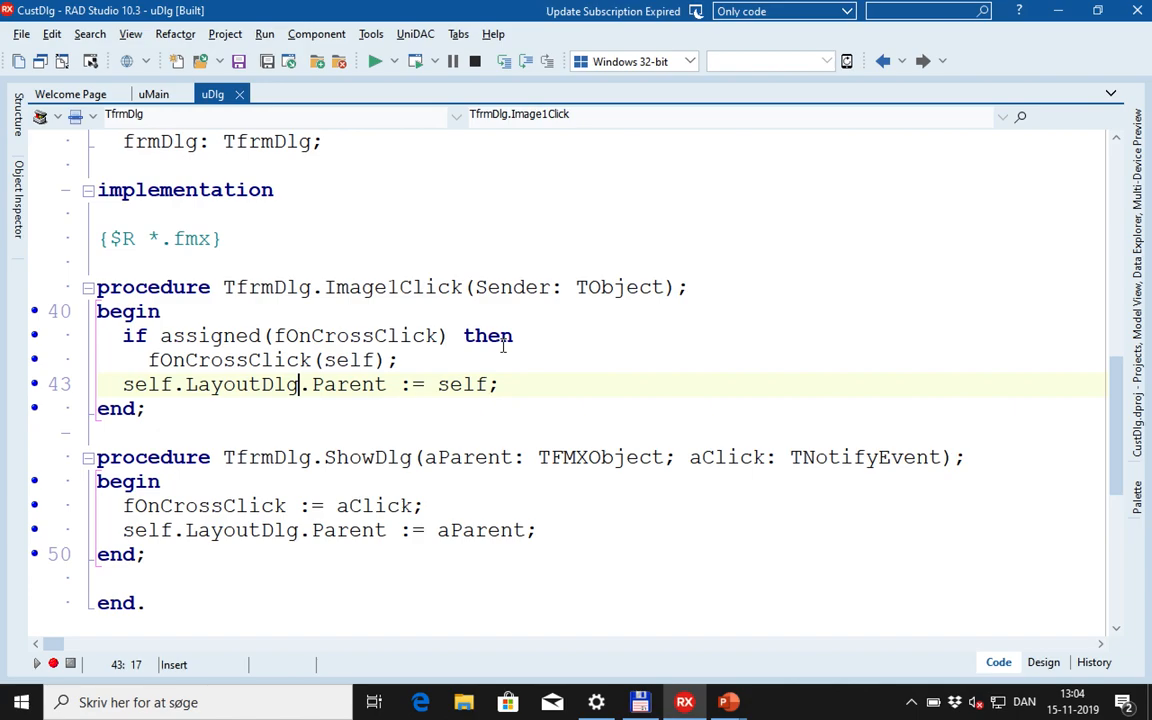
left_click(152, 94)
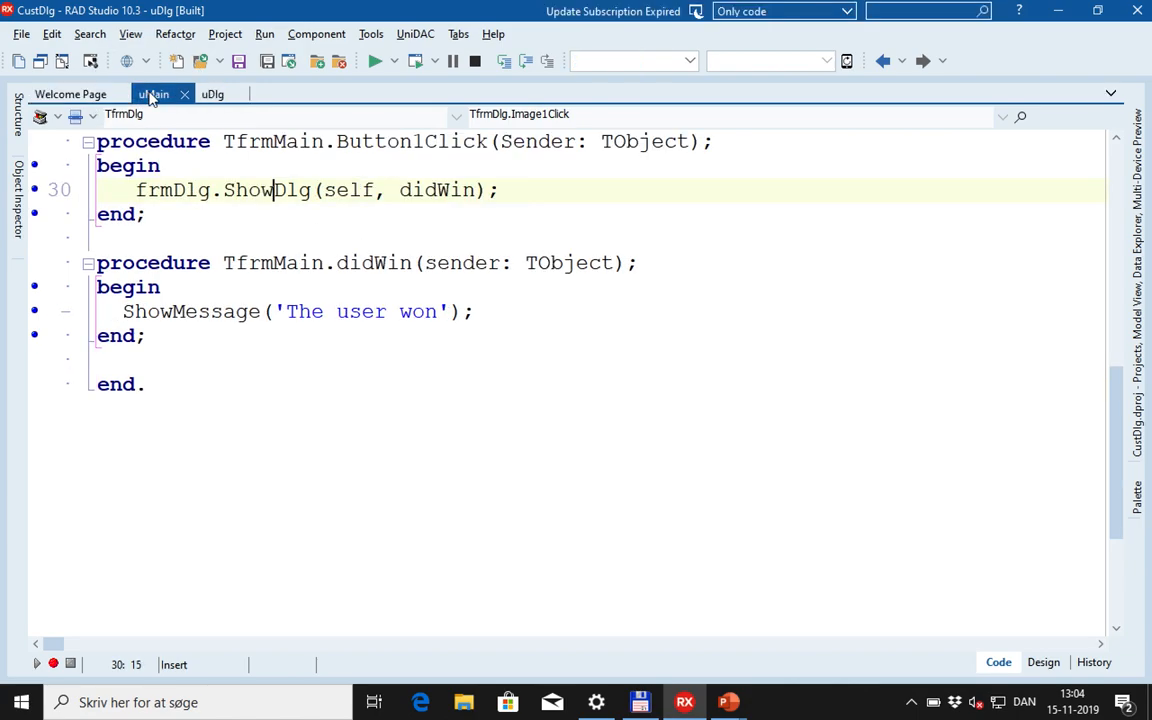
Step: Dismiss the Invalid ImageList Index error and bring up the window switcher to leave RAD Studio
left_click(374, 60)
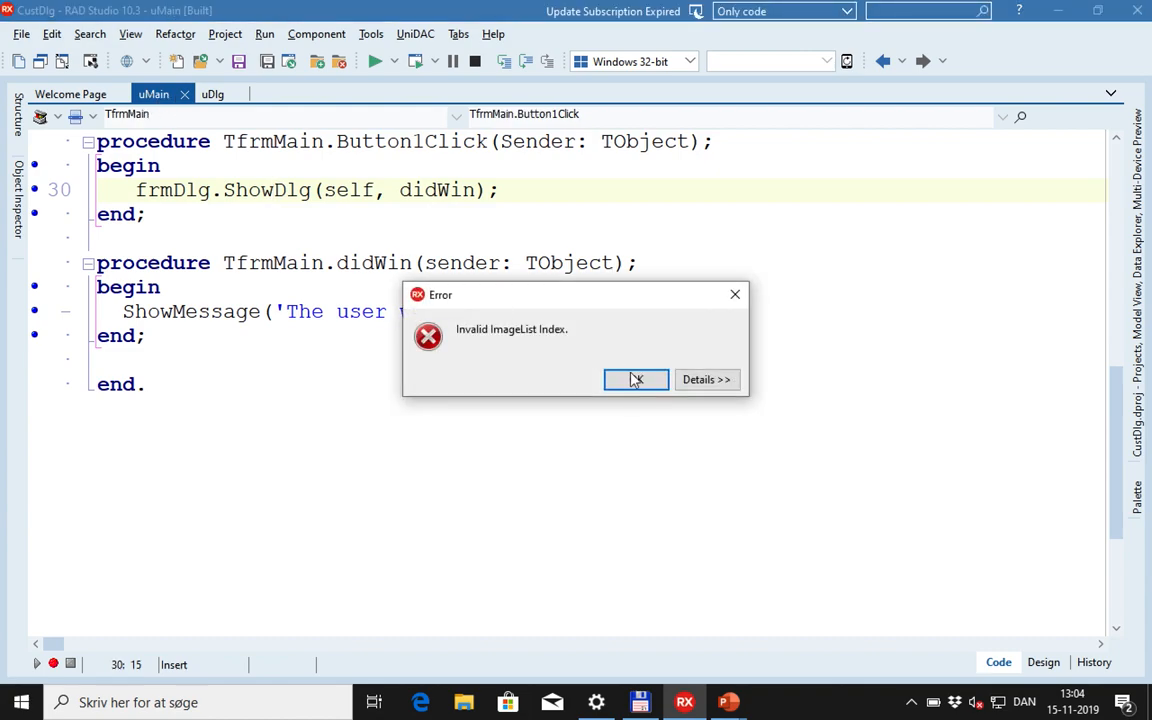
left_click(636, 380)
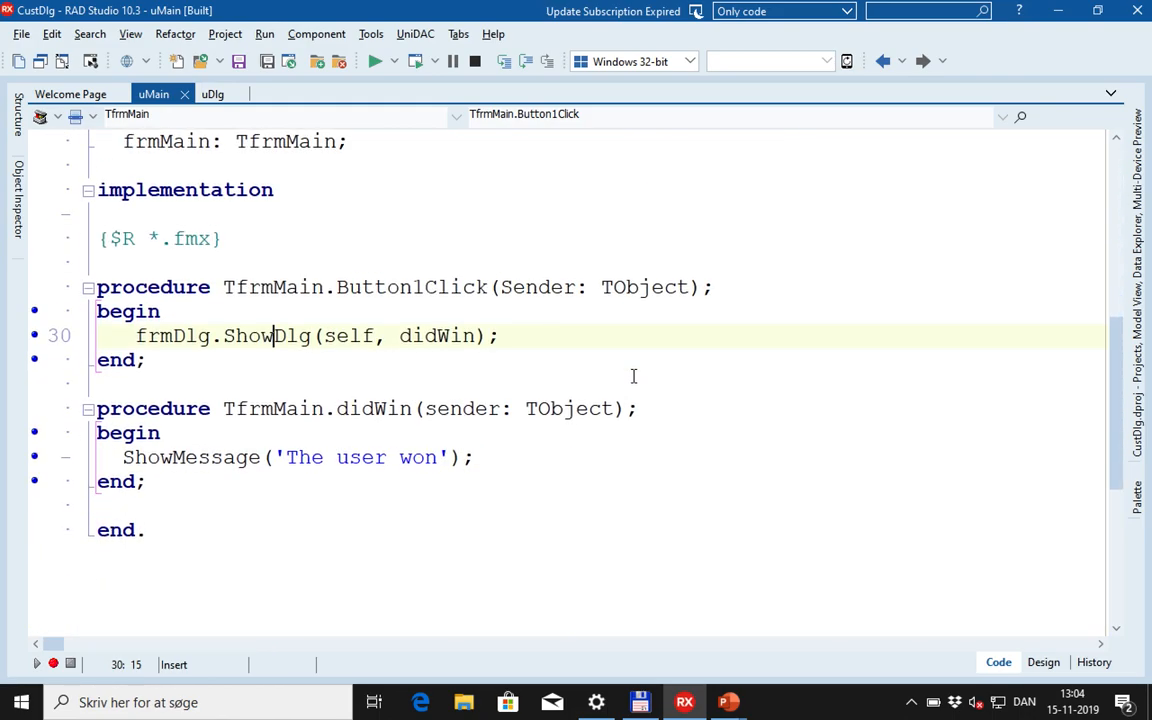
key("alt+tab")
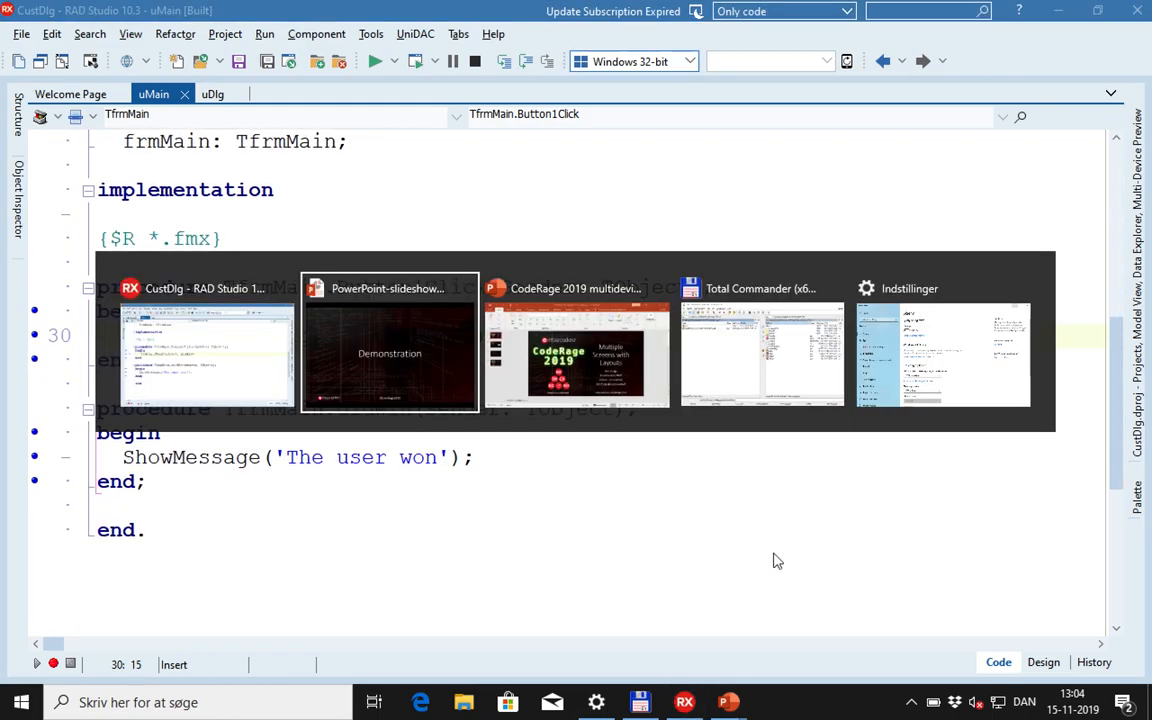